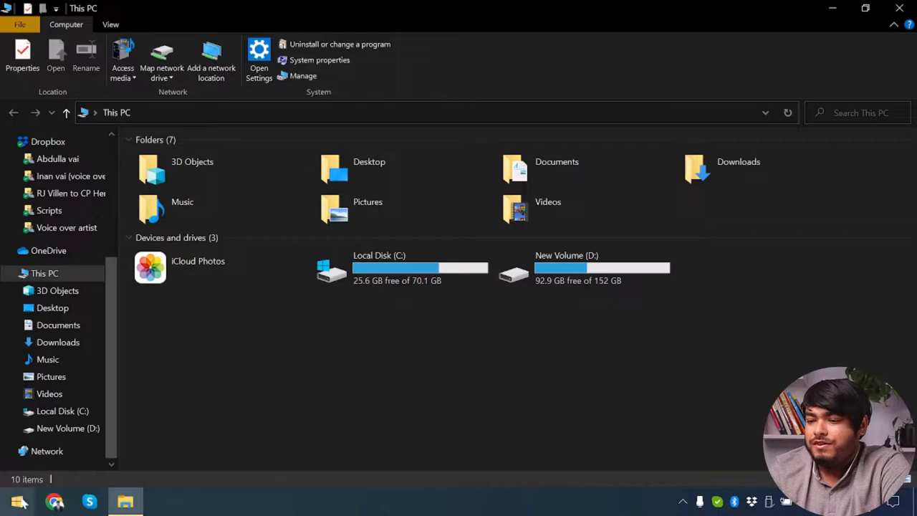
Reach Disk Management through This PC's Manage option to view the attached drives
right_click(17, 501)
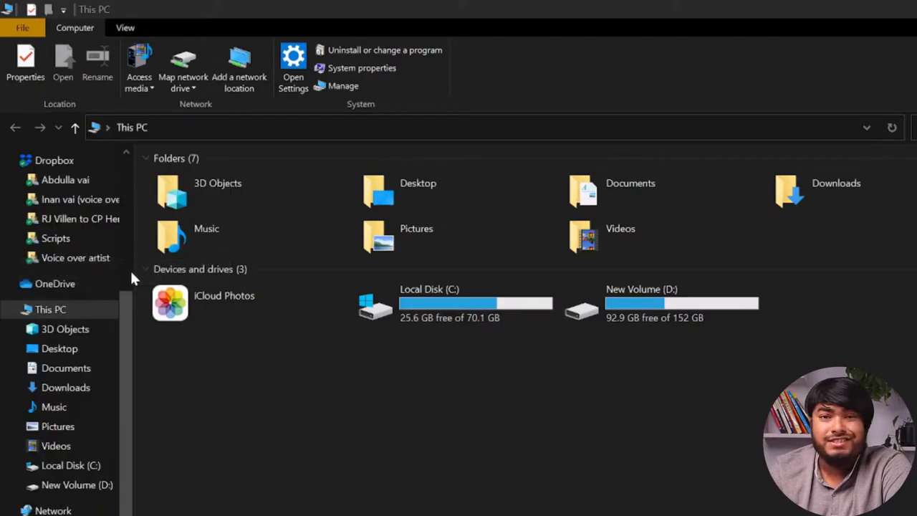
click(342, 86)
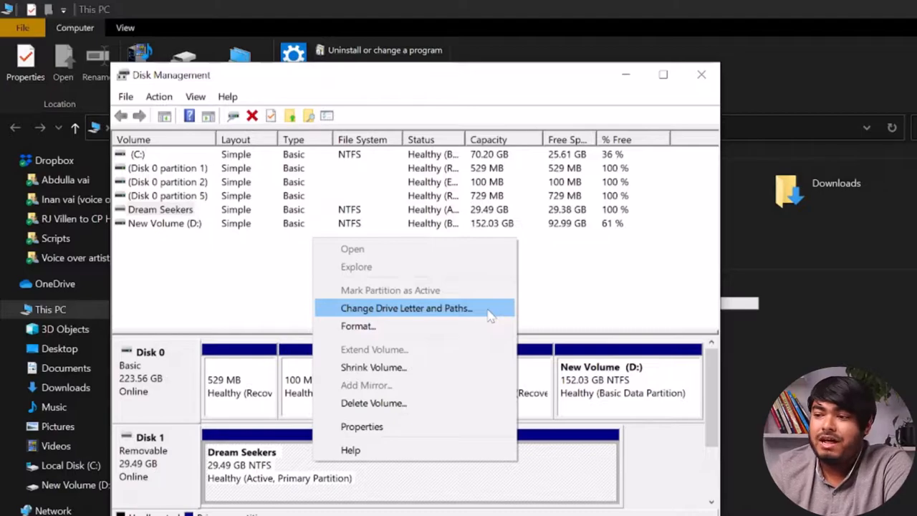
Assign drive letter W to the Dream Seekers USB partition via Change Drive Letter and Paths
click(405, 306)
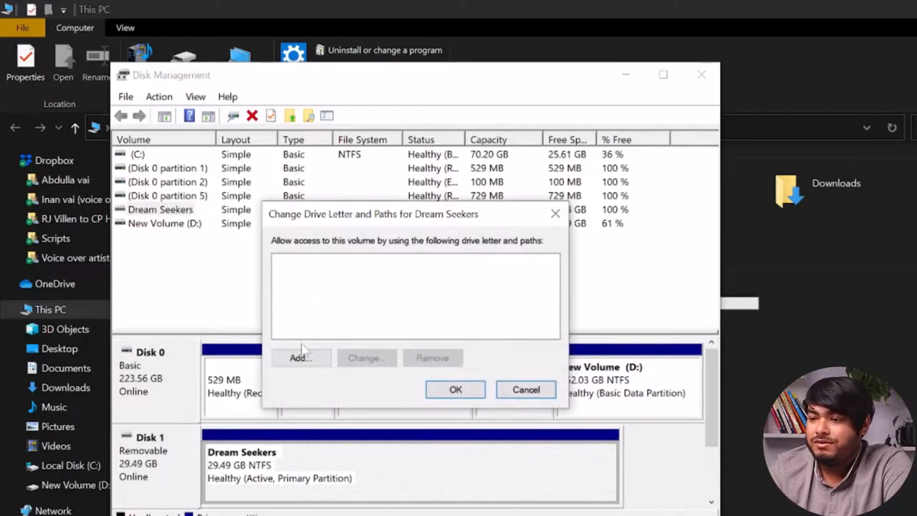
click(300, 358)
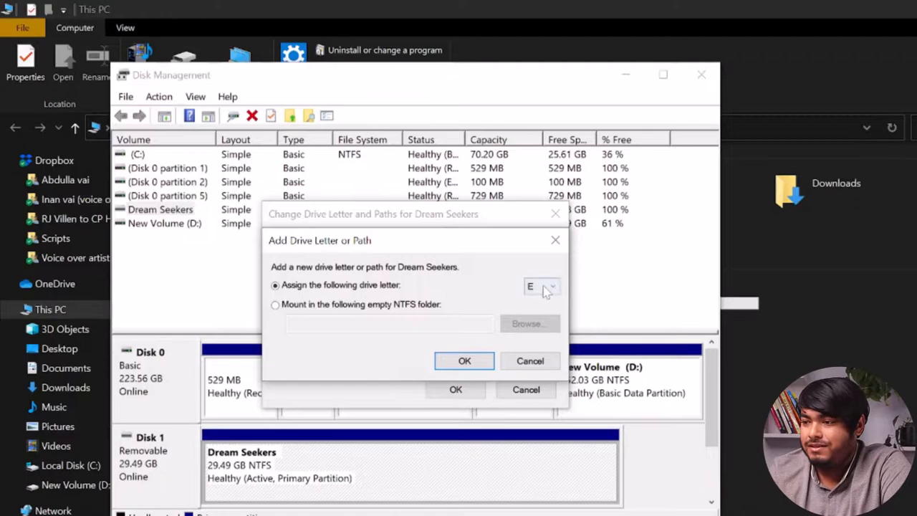
click(541, 287)
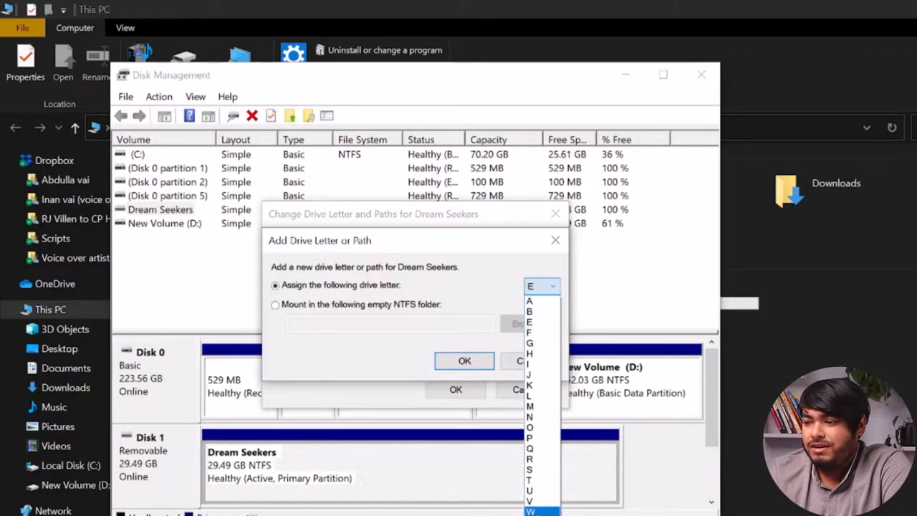
click(530, 510)
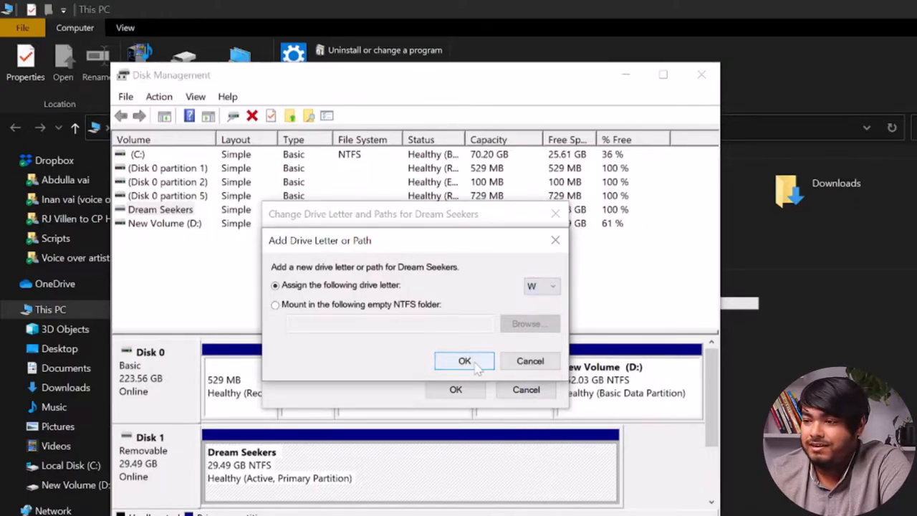
click(464, 361)
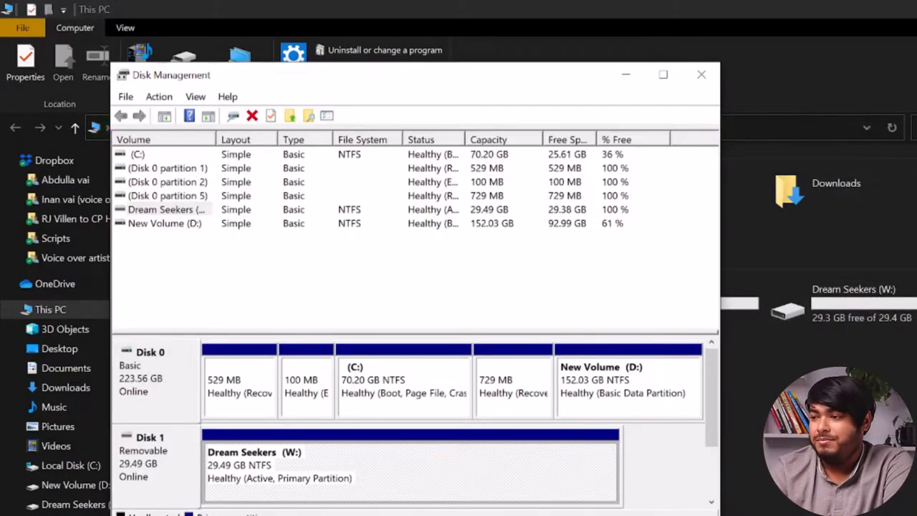
Select the Dream Seekers (W:) volume to reach its actions
click(700, 75)
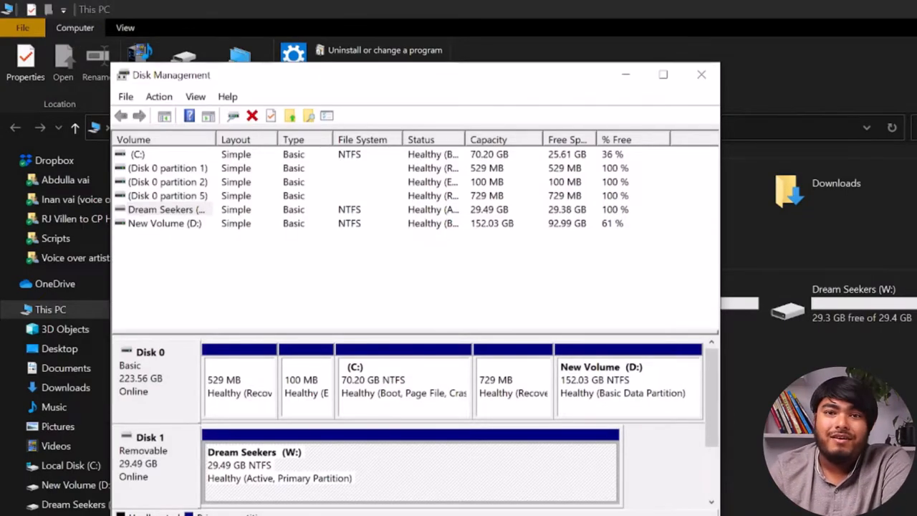
mouse_move(409, 465)
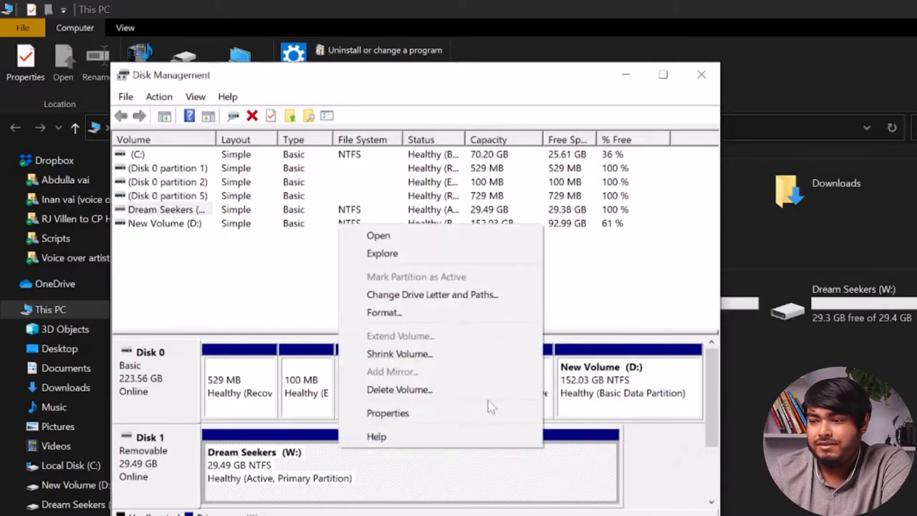
Delete the Dream Seekers volume, leaving 29.49 GB unallocated, and check File Explorer
click(398, 389)
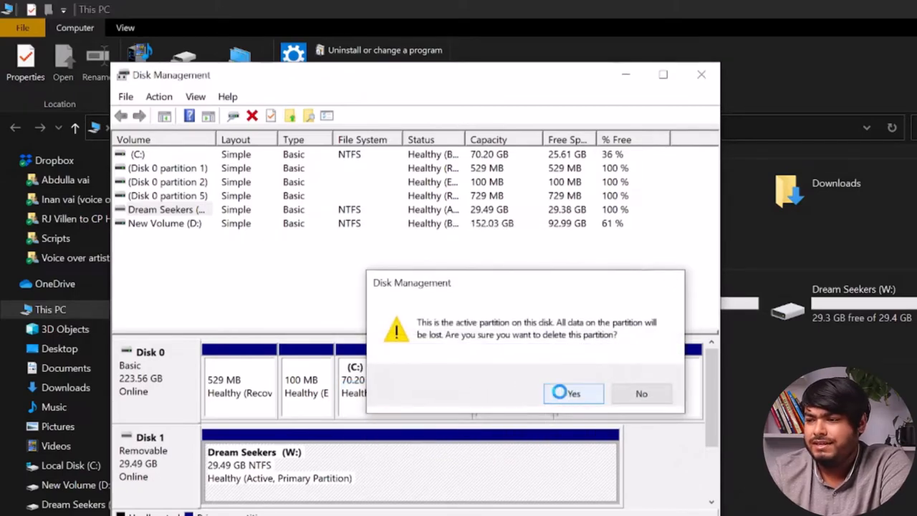
click(573, 392)
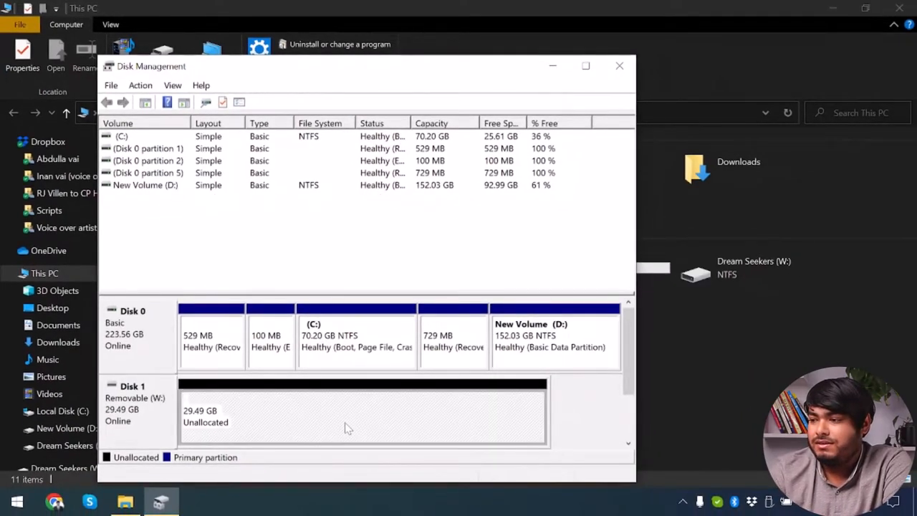
click(618, 66)
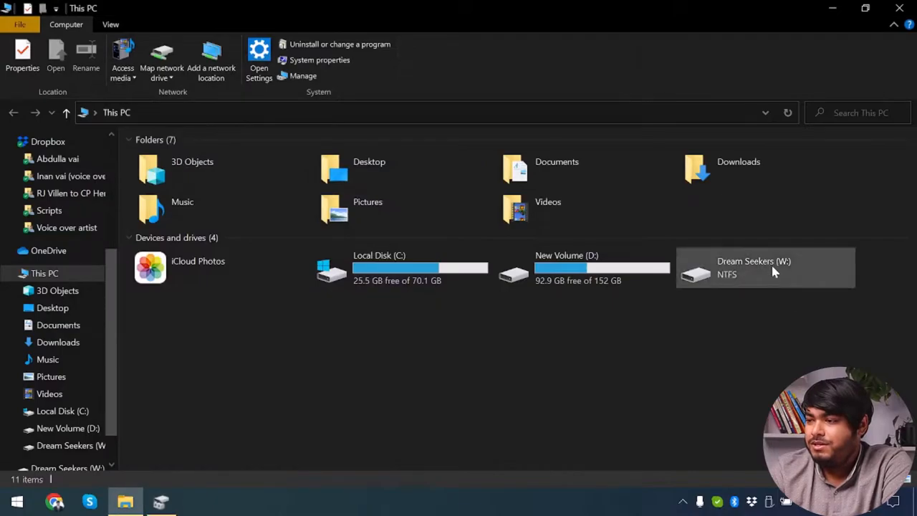
click(765, 268)
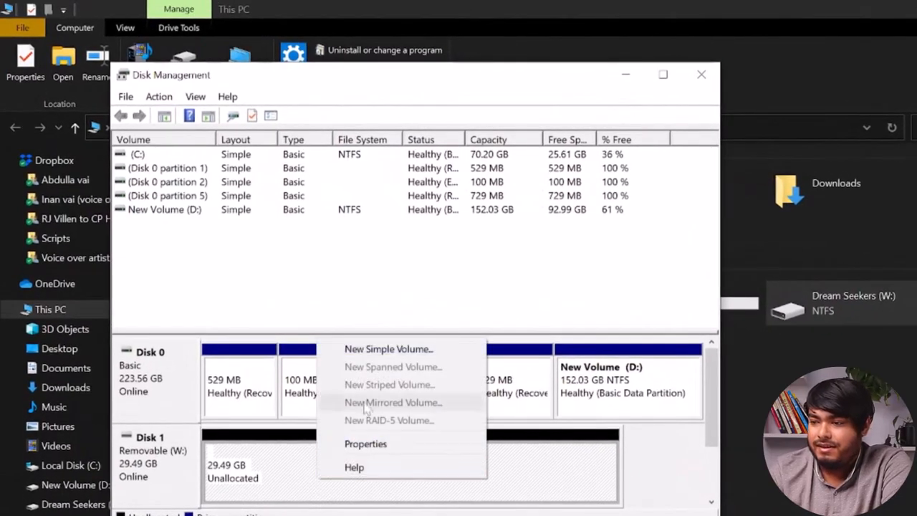
Create a 30198 MB NTFS simple volume with quick format as drive E on the unallocated space
click(390, 349)
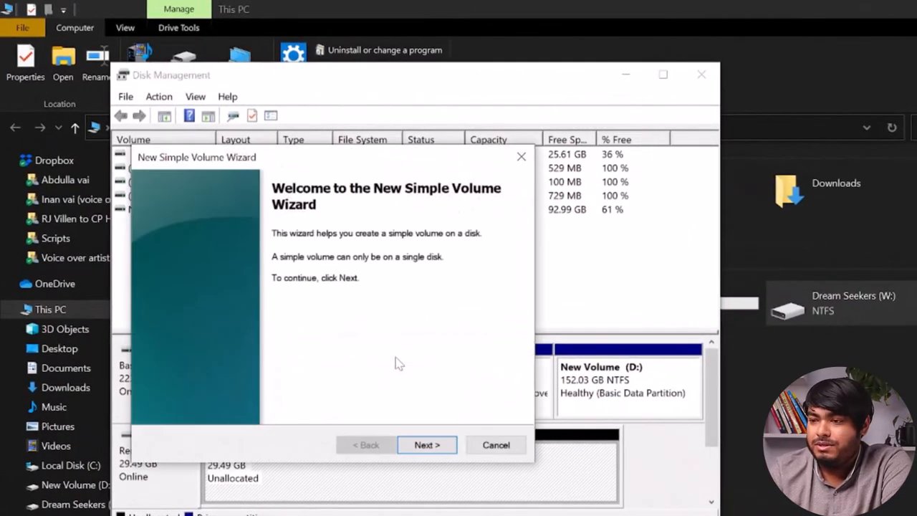
click(427, 444)
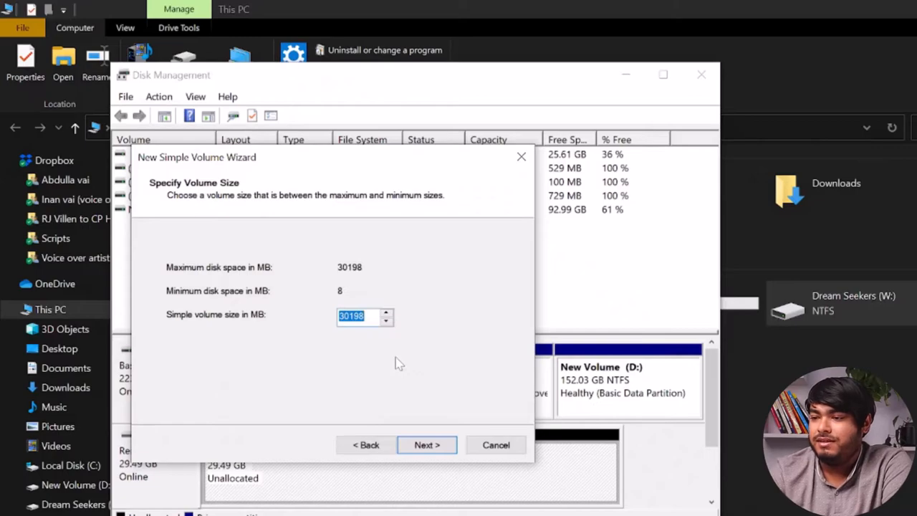
click(427, 444)
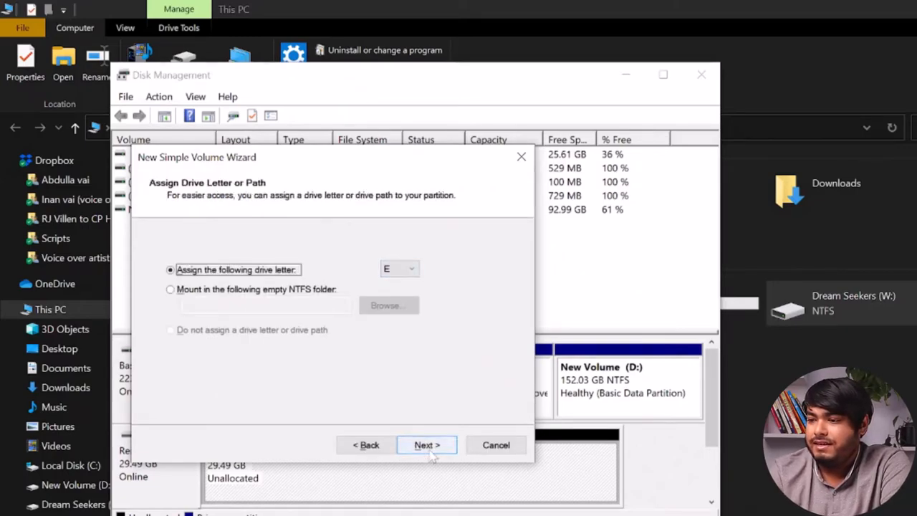
click(427, 444)
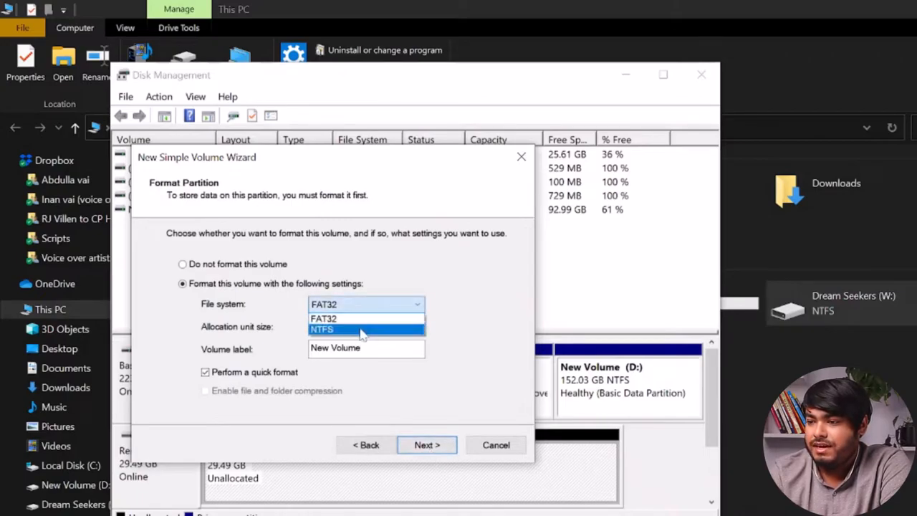
click(320, 328)
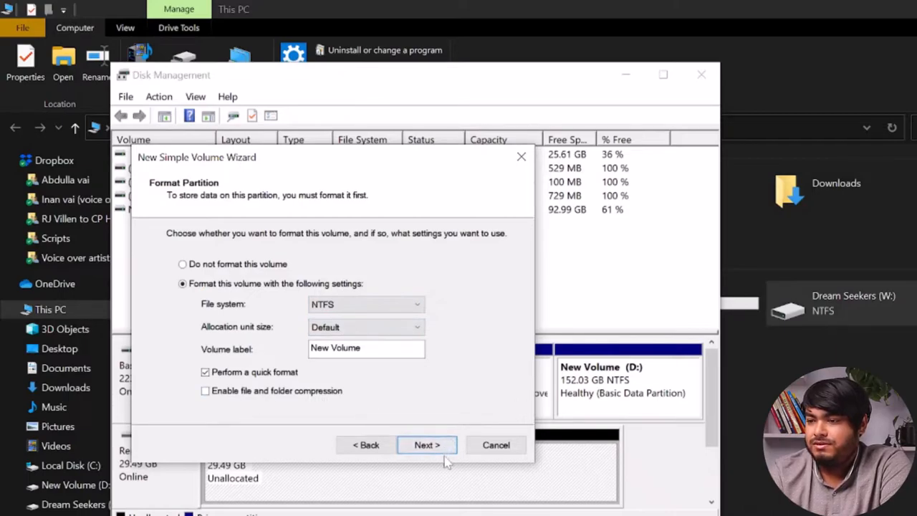
click(427, 444)
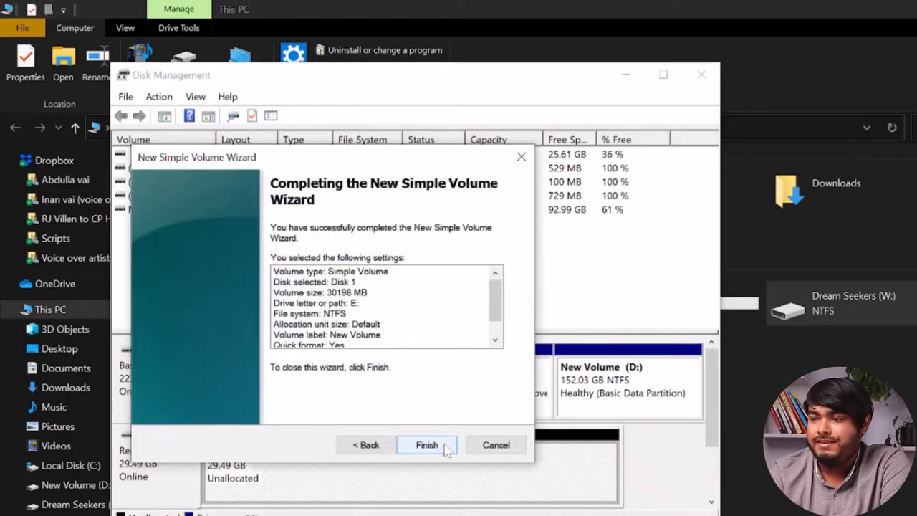
click(427, 444)
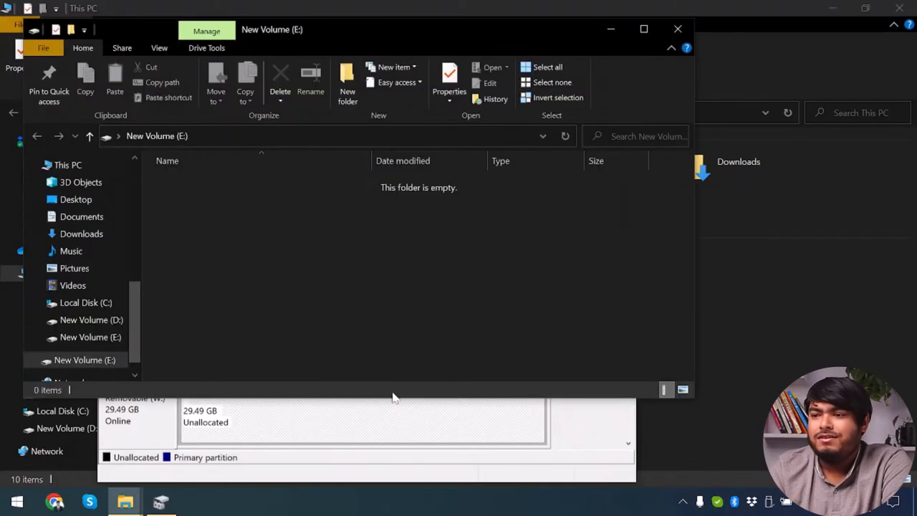
mouse_move(677, 28)
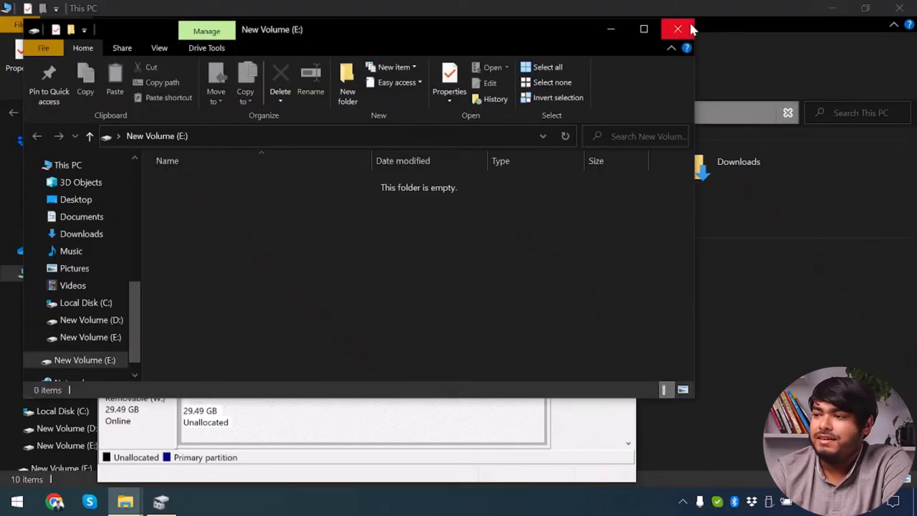